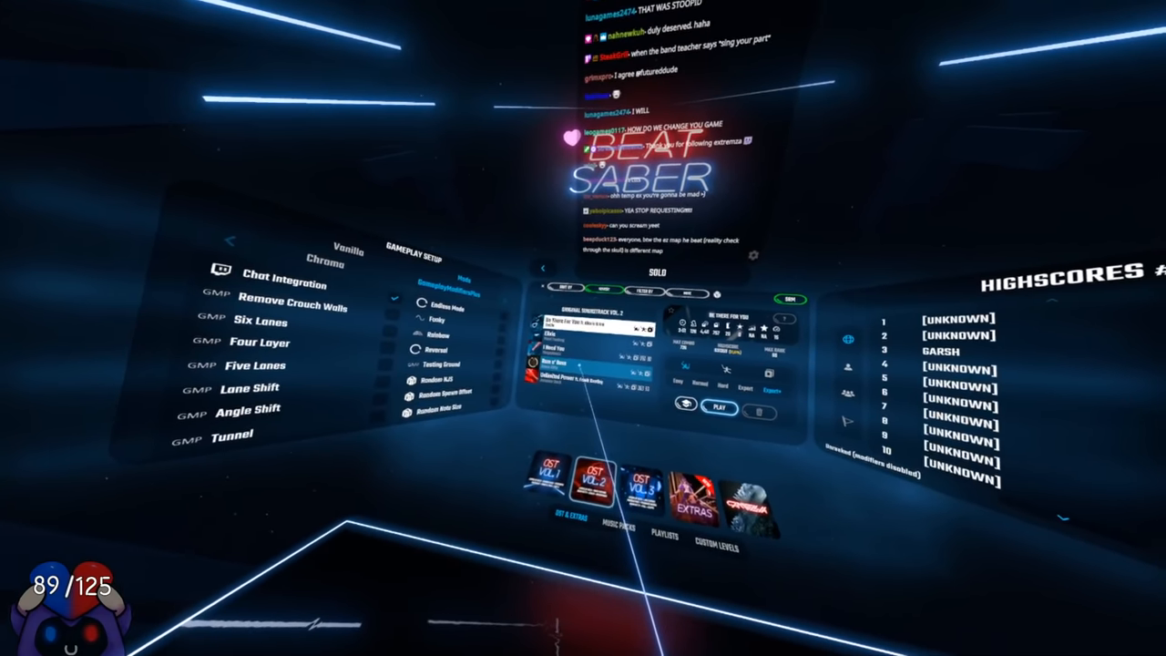
Play Rum n' Bass on Expert+, fail it, and restart the level.
left_click(718, 408)
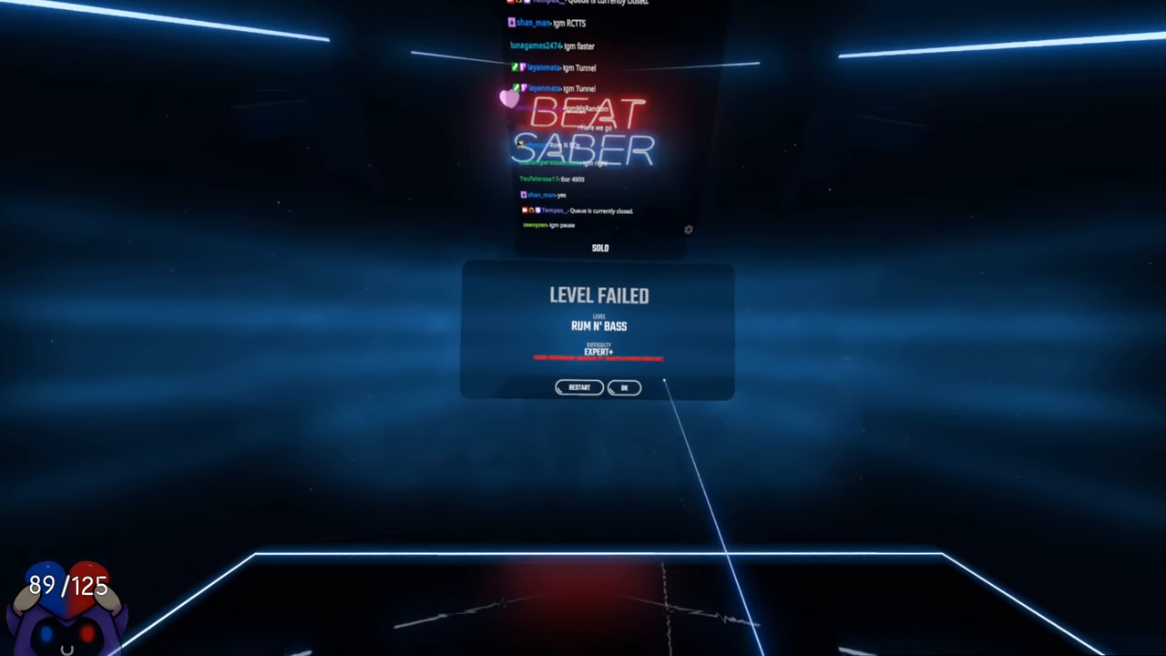
left_click(580, 387)
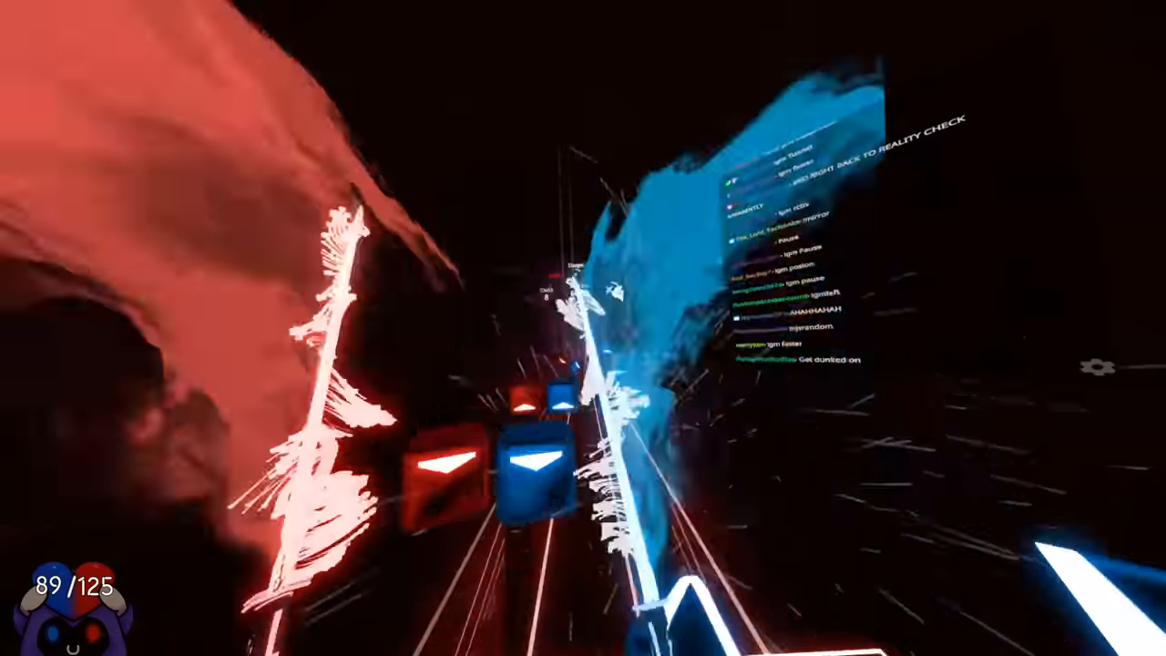